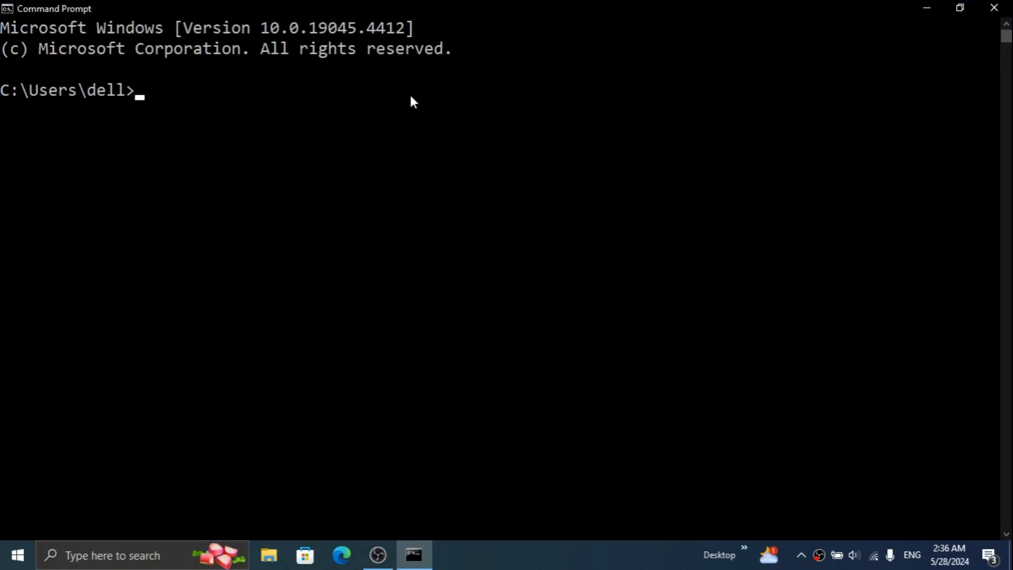
- Run 'jupyter notebook' in Command Prompt and get the 'not recognized' error
{"action": "type", "text": "jupyter"}
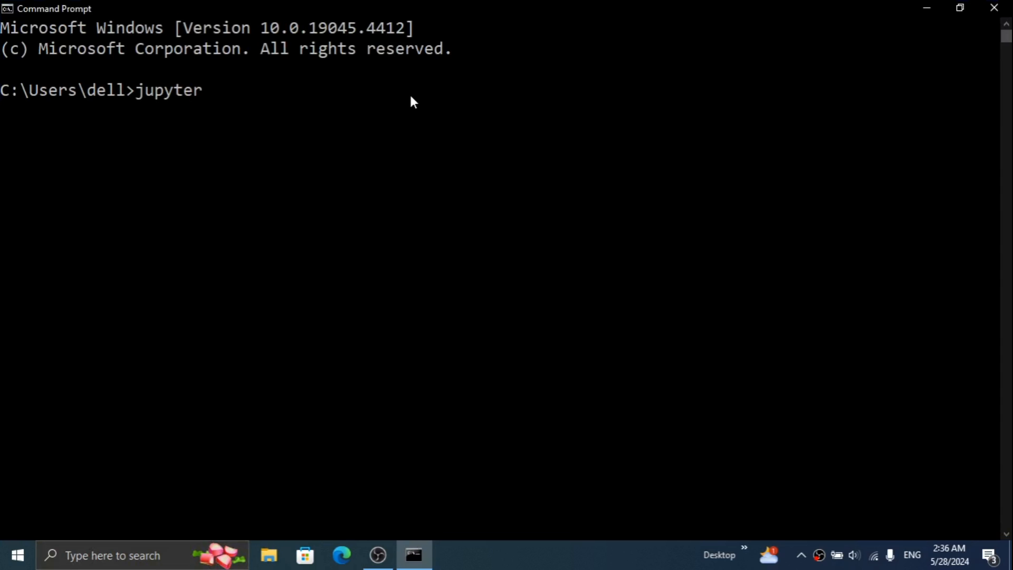
{"action": "type", "text": "noteboo"}
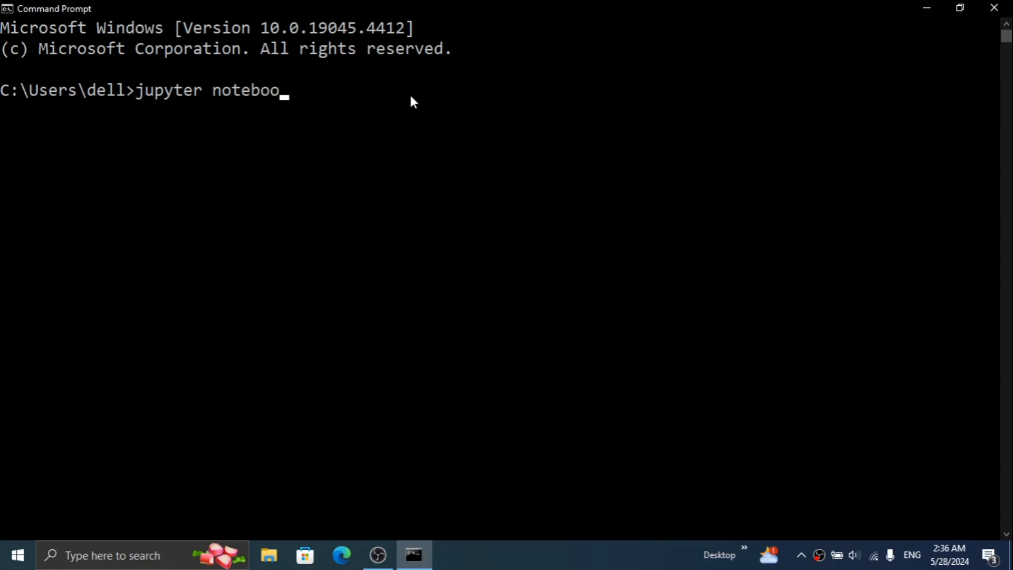
{"action": "key", "text": "enter"}
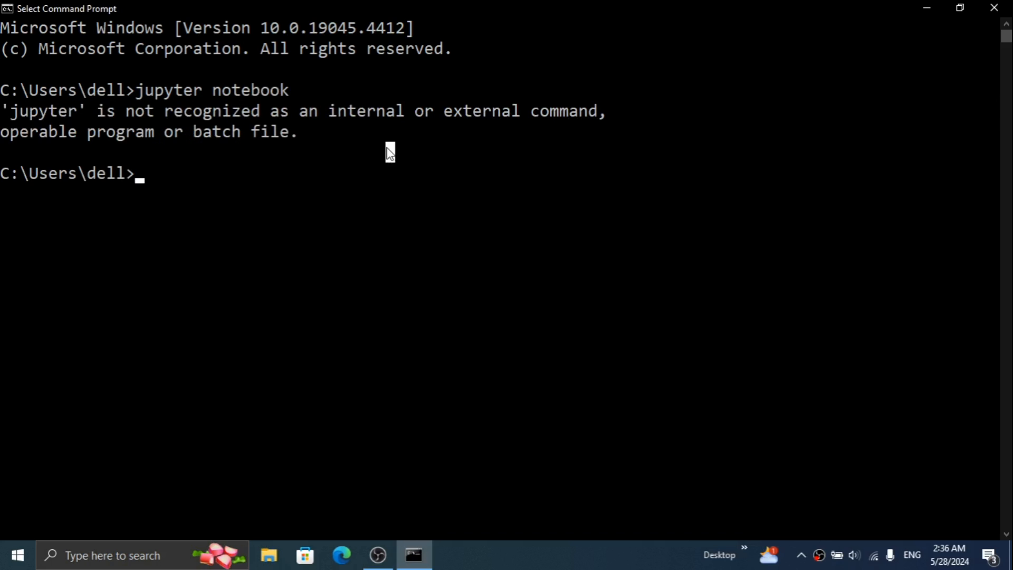
{"action": "left_click", "coordinate": [113, 556]}
{"action": "type", "text": "jupy"}
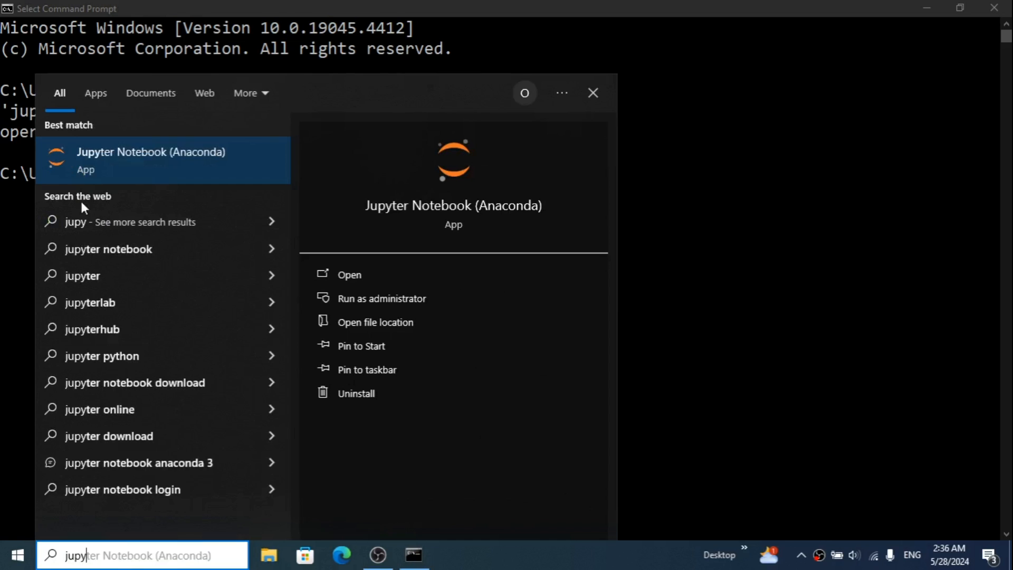
{"action": "mouse_move", "coordinate": [381, 322]}
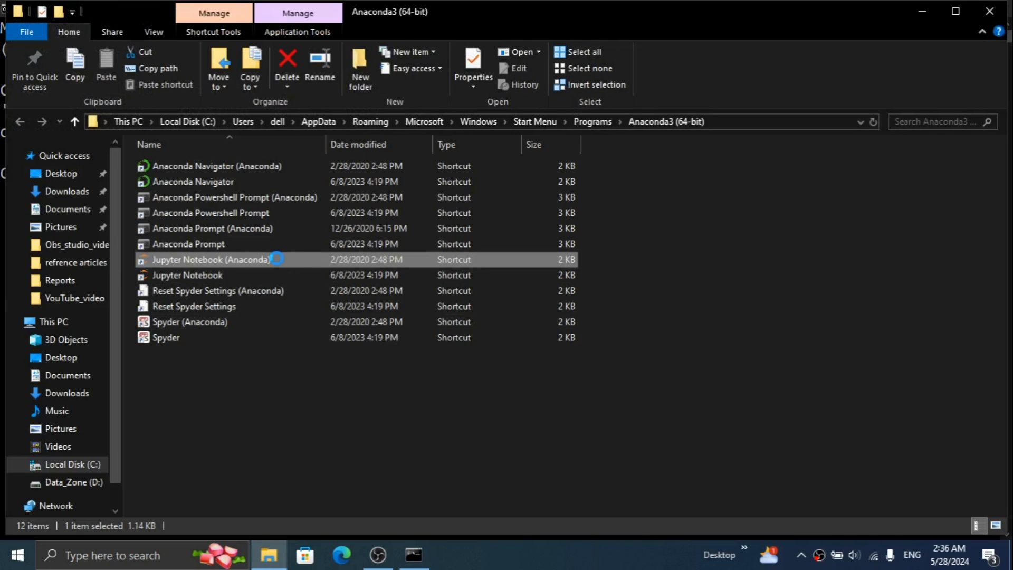
- Go to the Jupyter Notebook (Anaconda) shortcut's file location, the Anaconda folder on drive D
{"action": "right_click", "coordinate": [211, 260]}
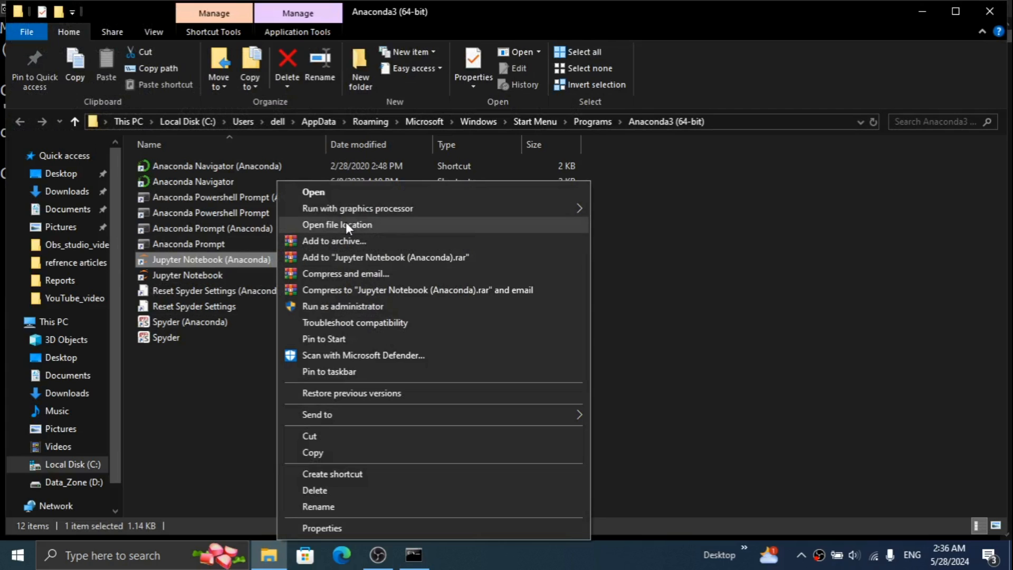
{"action": "left_click", "coordinate": [336, 223]}
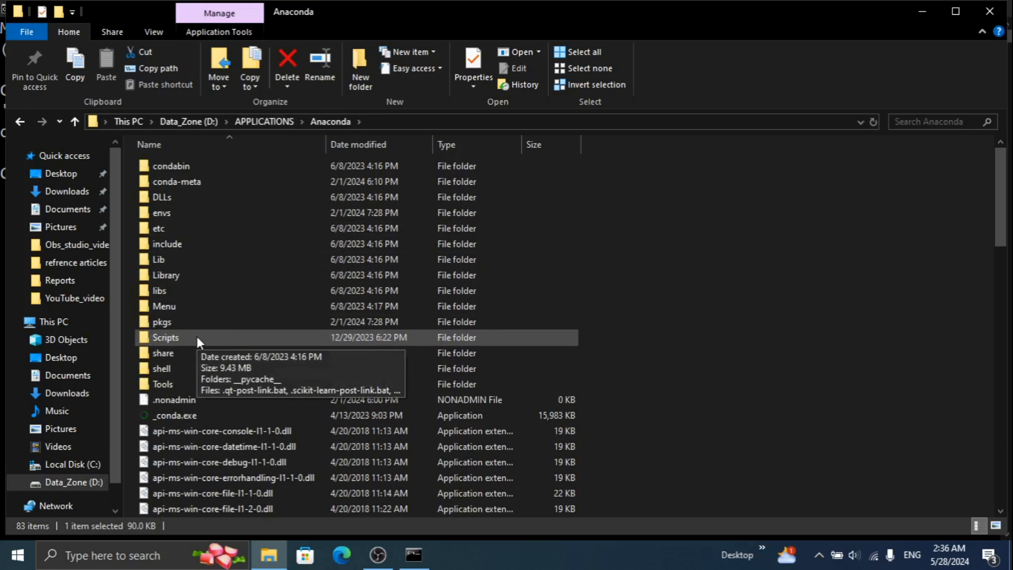
- Enter the Scripts folder at D:\APPLICATIONS\Anaconda\Scripts and search Start for 'env'
{"action": "double_click", "coordinate": [165, 337]}
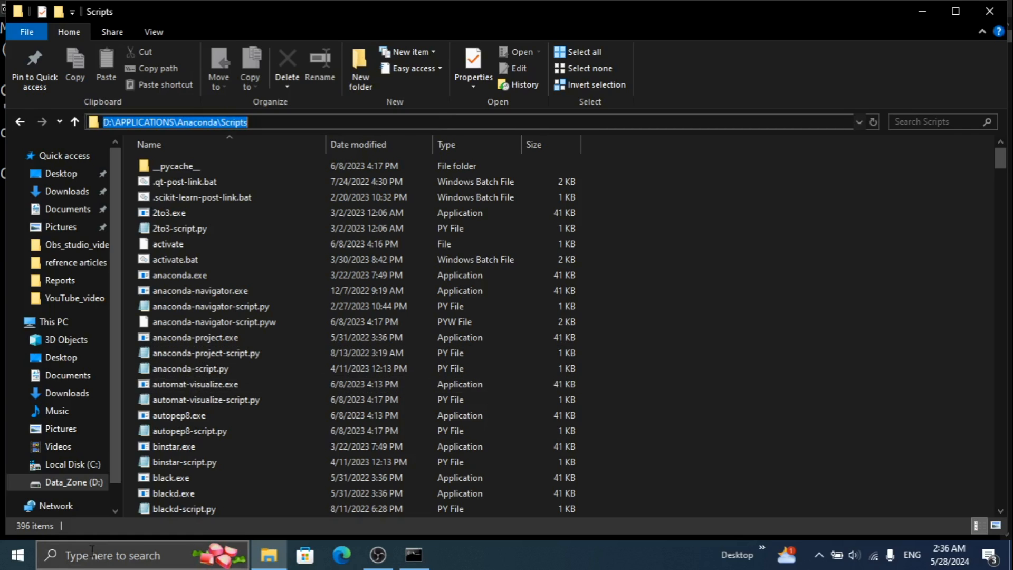
{"action": "type", "text": "env"}
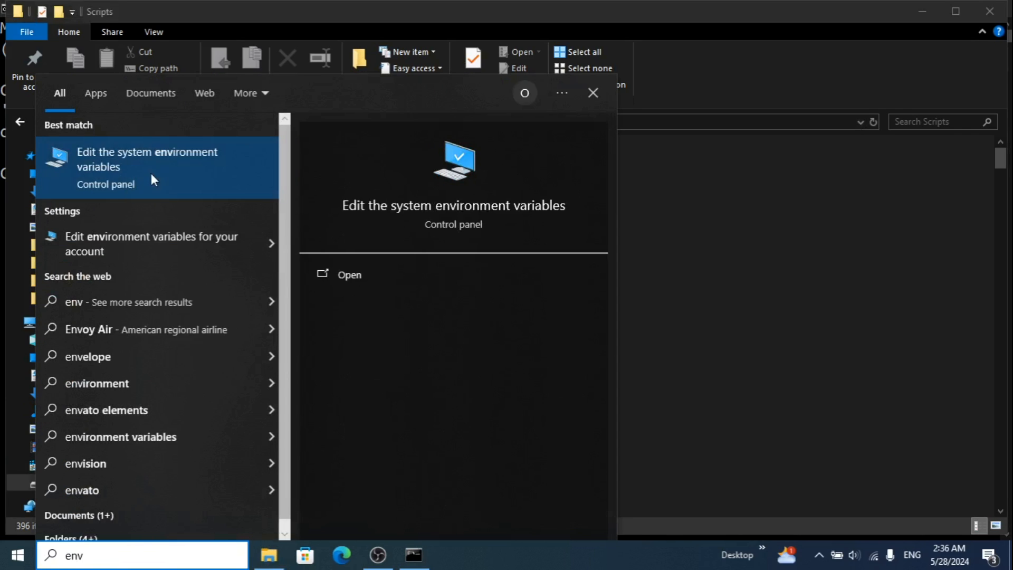
- Reach Environment Variables from System Properties and edit the user Path variable
{"action": "left_click", "coordinate": [148, 160]}
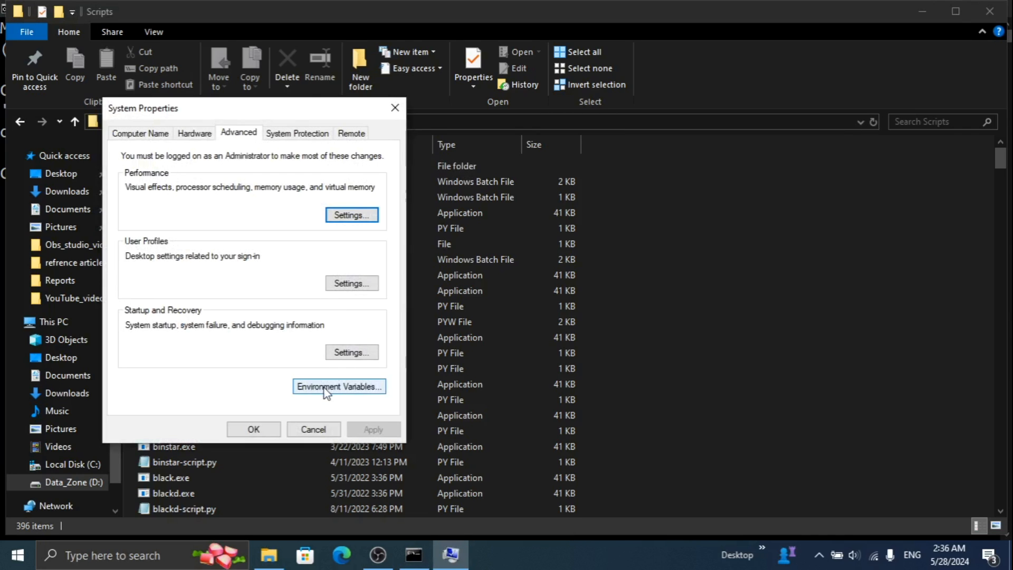
{"action": "left_click", "coordinate": [338, 386]}
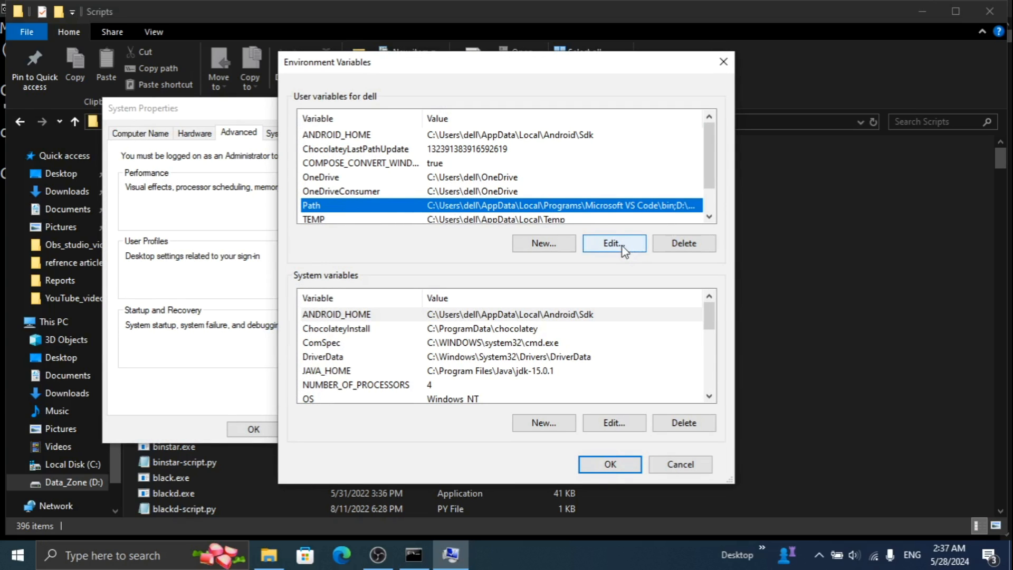
{"action": "left_click", "coordinate": [612, 243]}
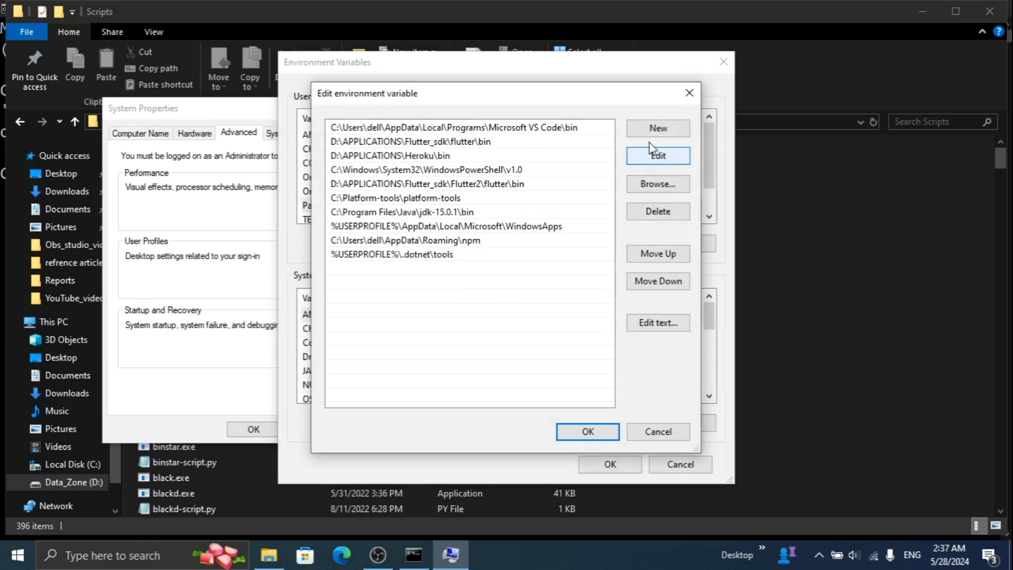
- Add D:\APPLICATIONS\Anaconda\Scripts as a new user Path entry and confirm the changes
{"action": "left_click", "coordinate": [657, 128]}
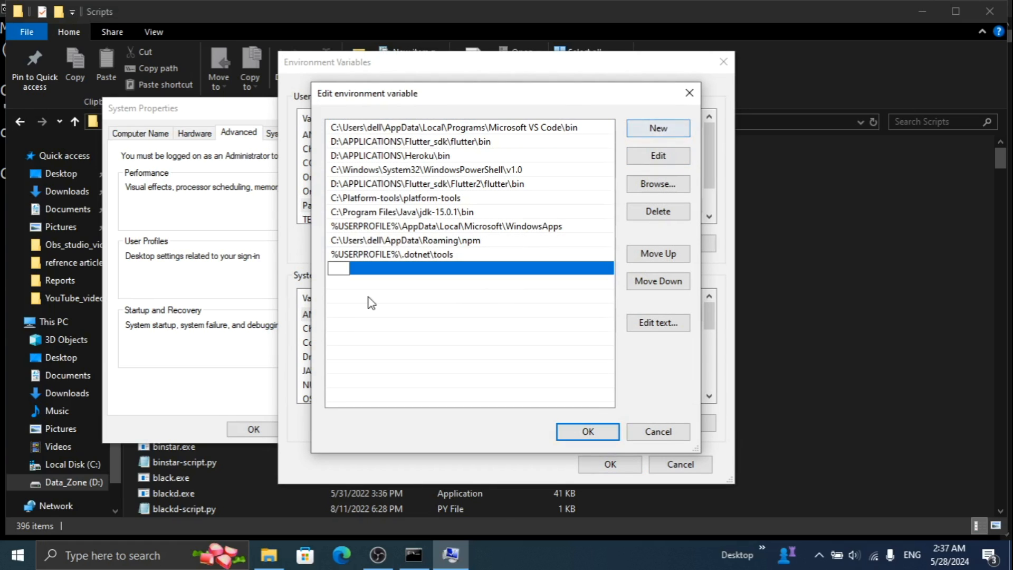
{"action": "type", "text": "D:\\APPLICATIONS\\Anaconda\\Scripts"}
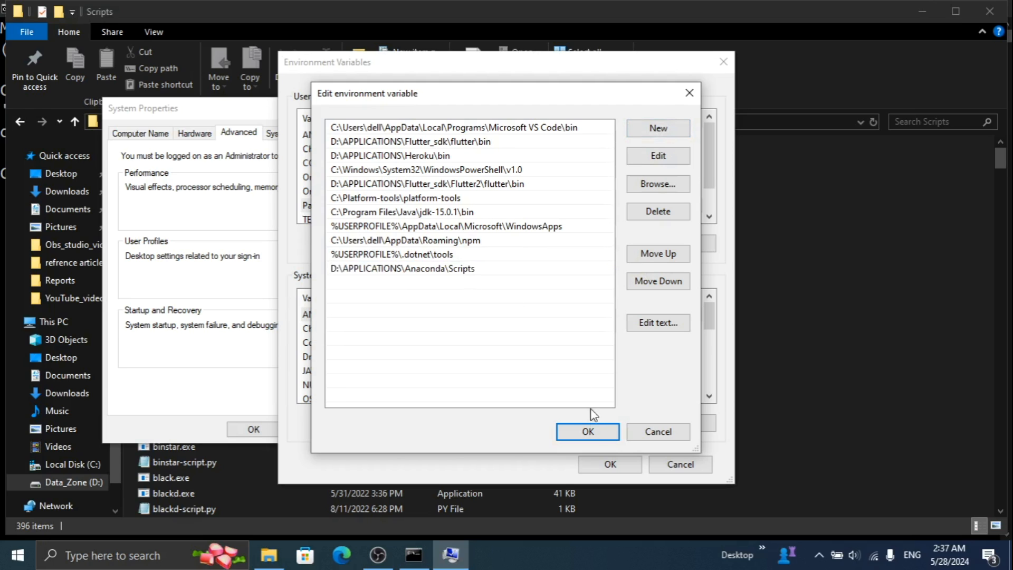
{"action": "left_click", "coordinate": [586, 432]}
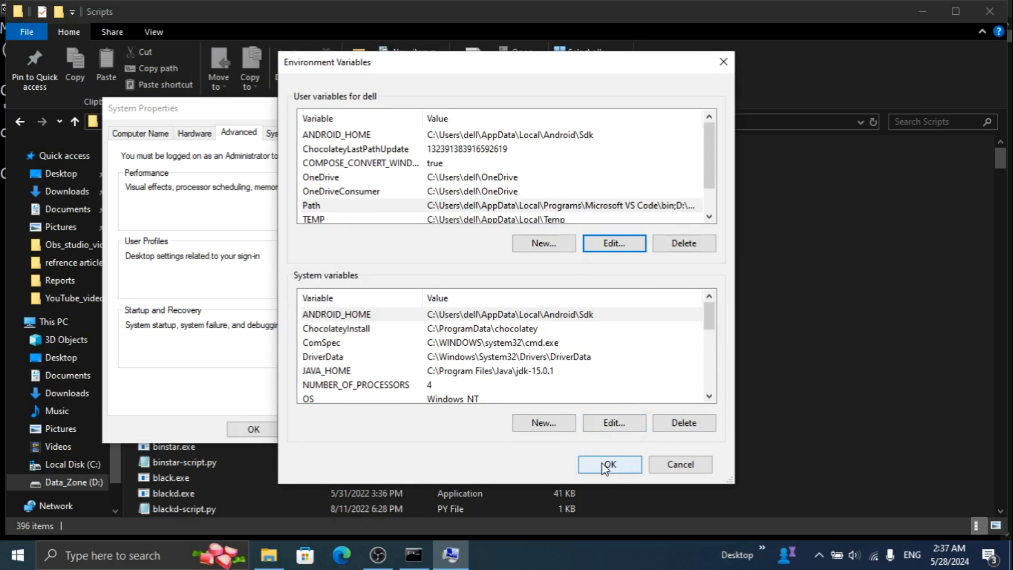
{"action": "left_click", "coordinate": [609, 465]}
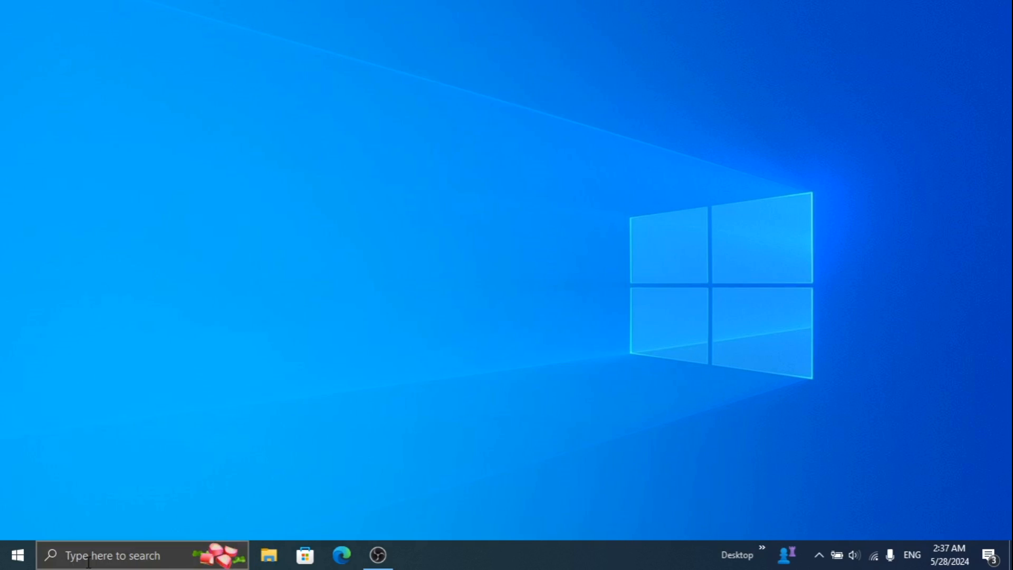
- Run 'jupyter notebook' in a fresh Command Prompt, now starting the server successfully
{"action": "type", "text": "j"}
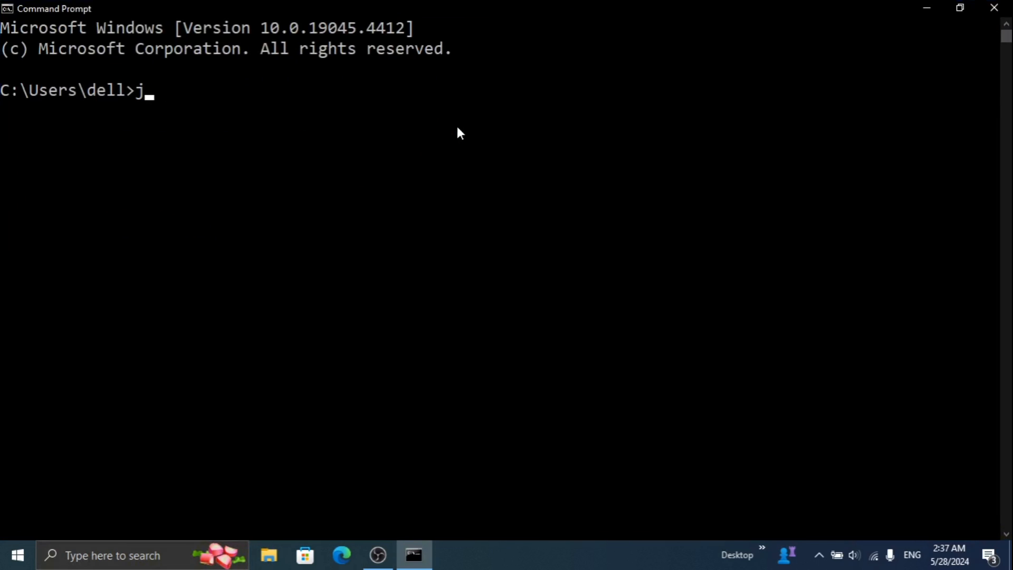
{"action": "type", "text": "upyter"}
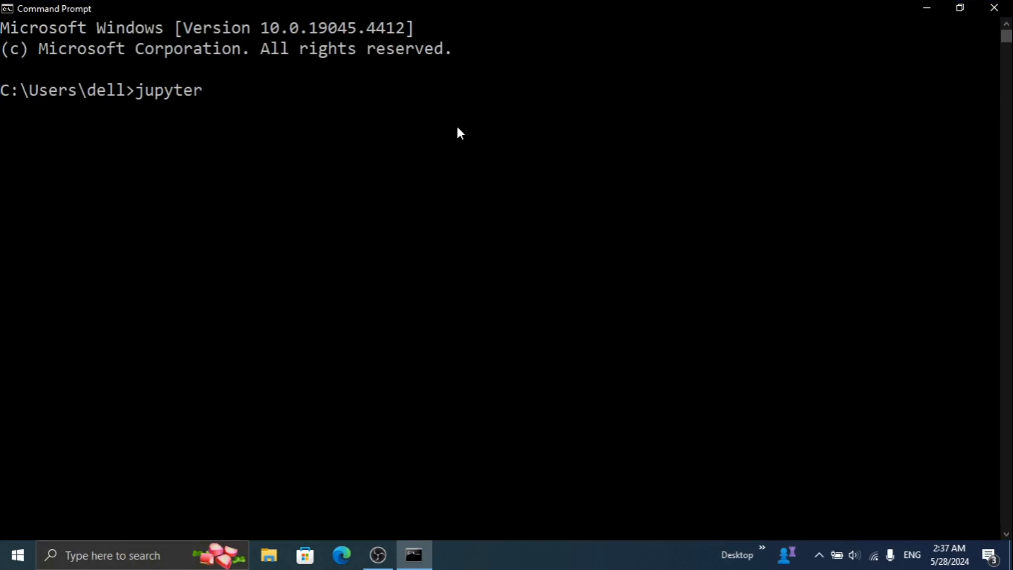
{"action": "type", "text": "notebook"}
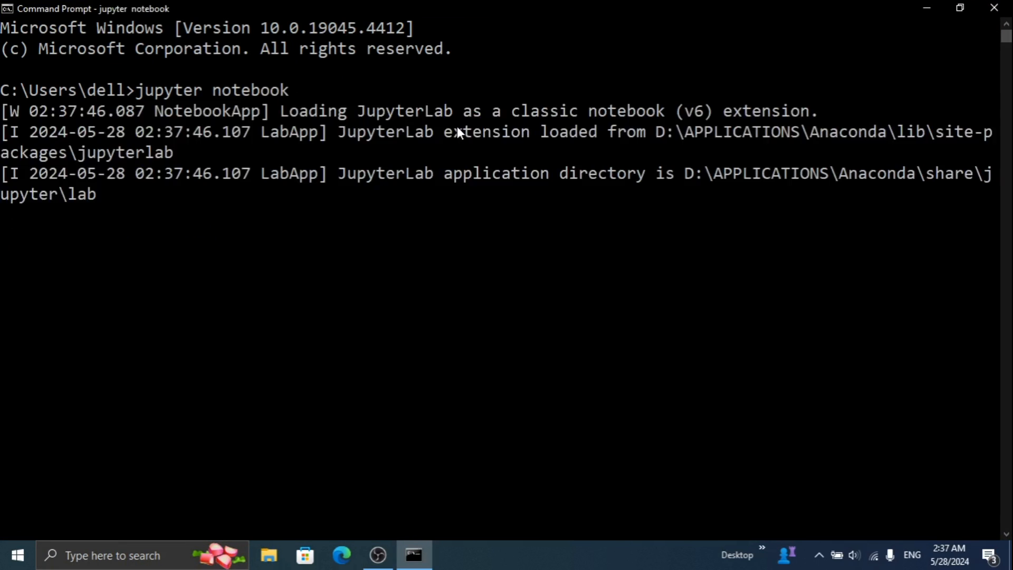